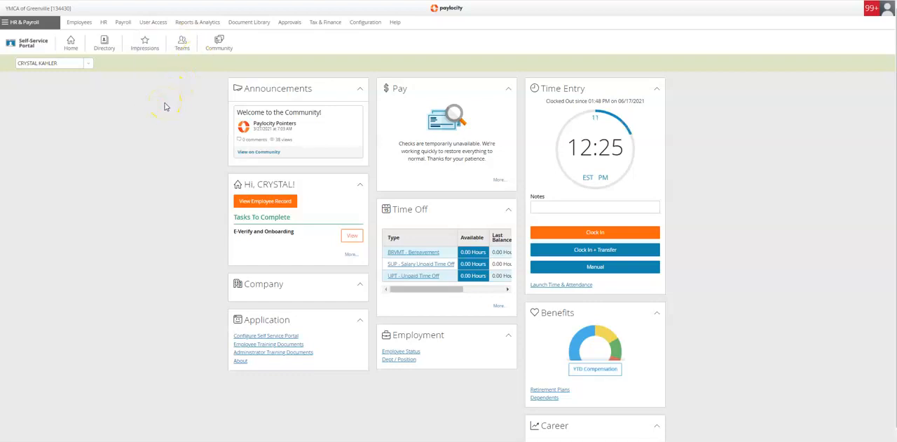
{"action": "mouse_move", "coordinate": [185, 87]}
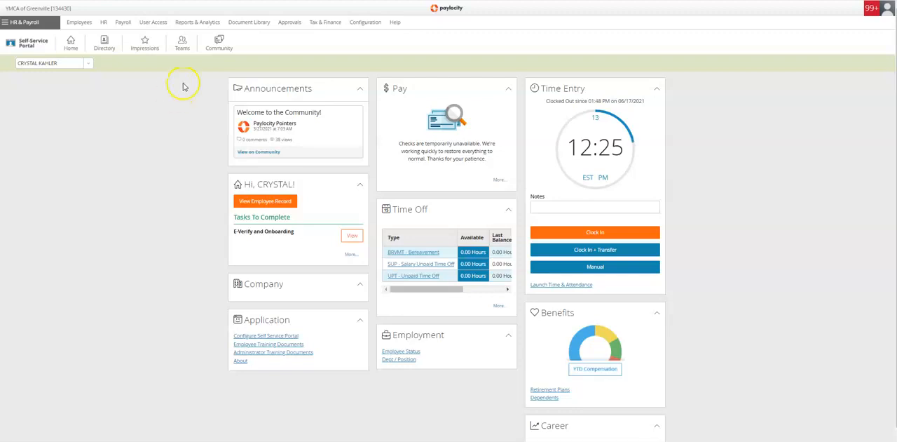
{"action": "mouse_move", "coordinate": [132, 141]}
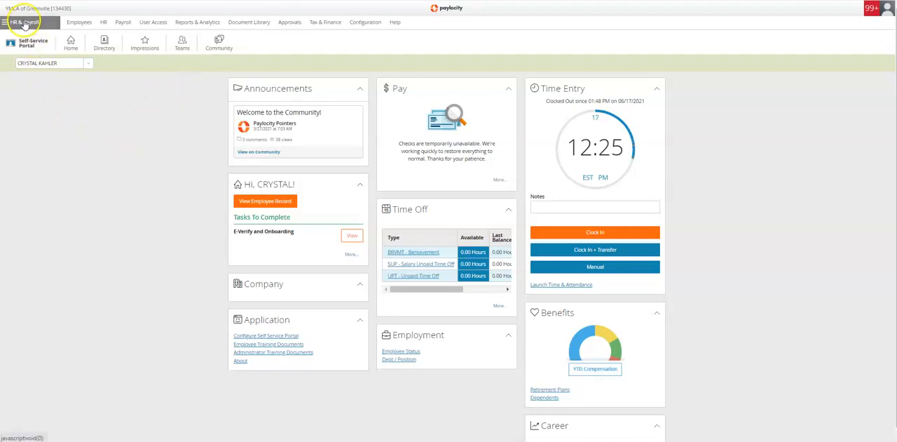
Step: Switch from the product menu to the Time & Labor module dashboard
{"action": "left_click", "coordinate": [26, 23]}
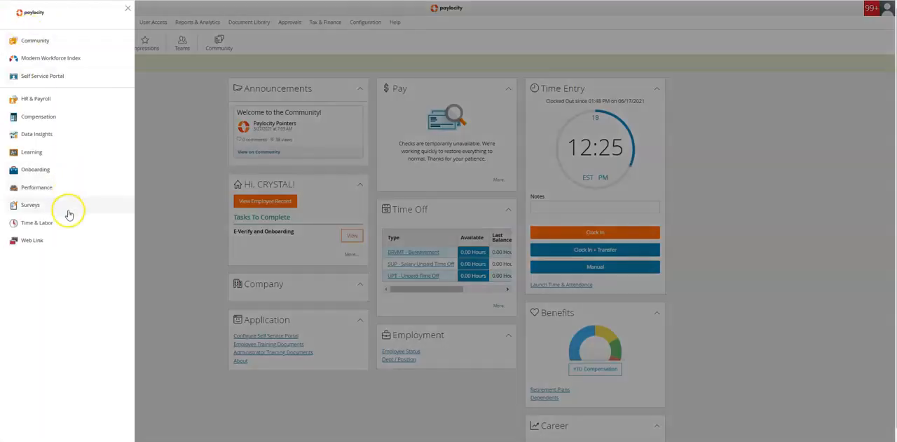
{"action": "left_click", "coordinate": [37, 223]}
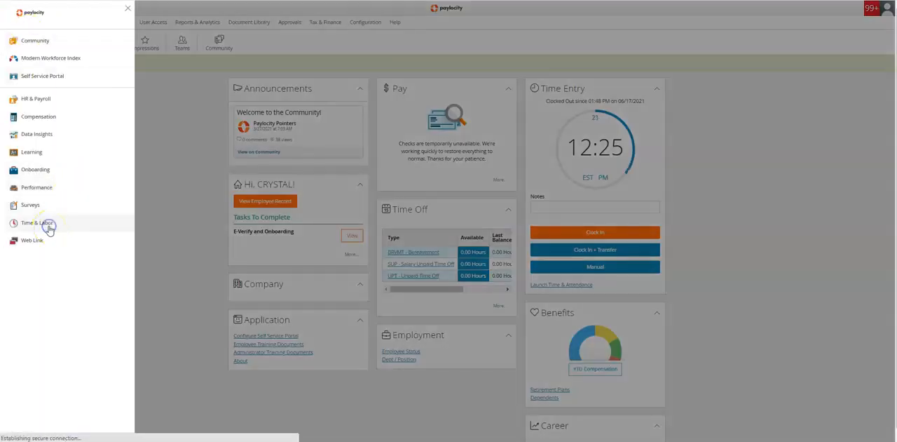
{"action": "left_click", "coordinate": [39, 223]}
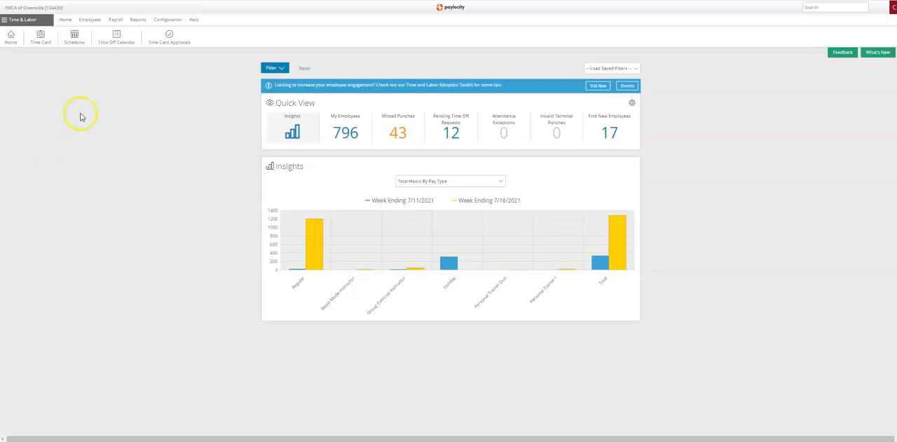
{"action": "mouse_move", "coordinate": [140, 67]}
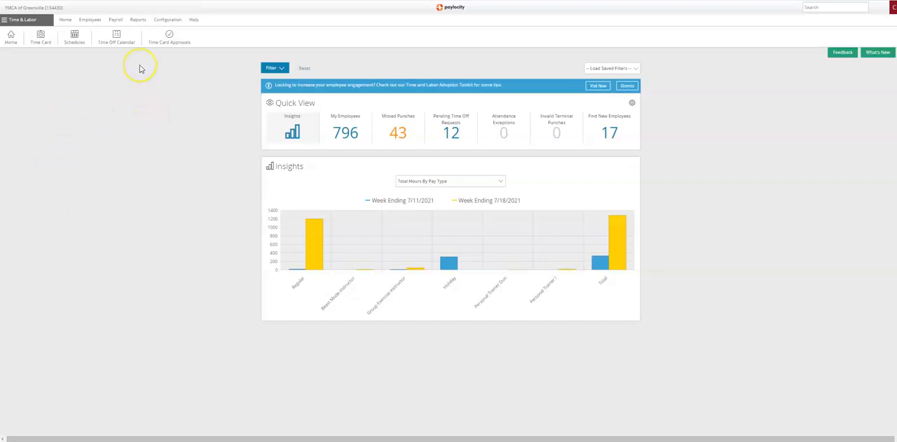
{"action": "mouse_move", "coordinate": [177, 203]}
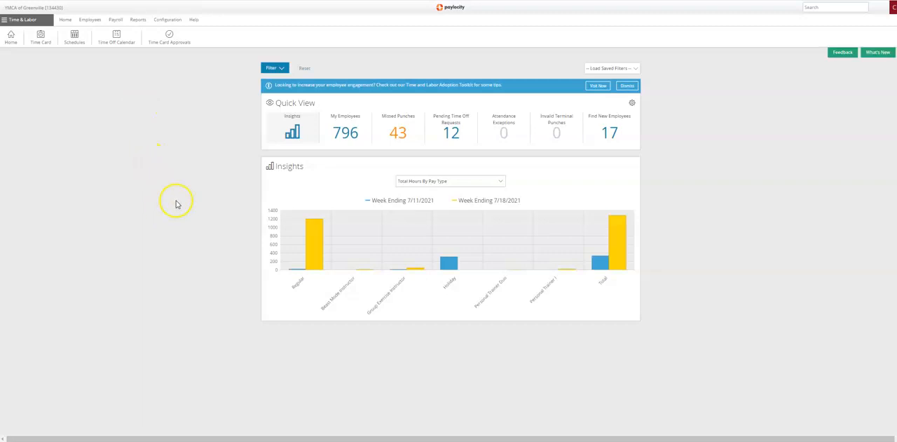
{"action": "mouse_move", "coordinate": [443, 79]}
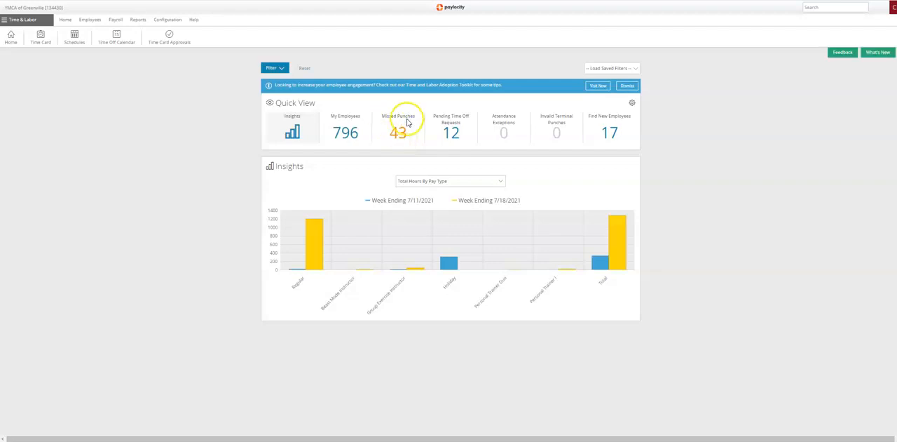
Step: Show the Missed Punches list (43) from the Quick View tile
{"action": "left_click", "coordinate": [398, 129]}
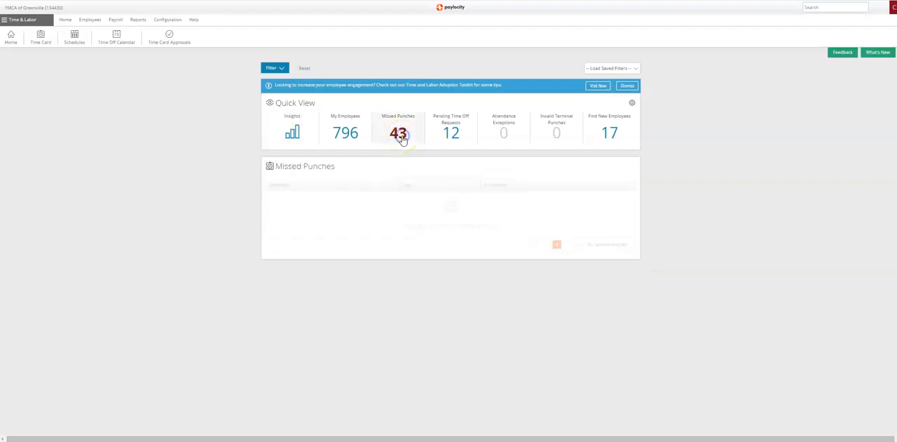
{"action": "left_click", "coordinate": [399, 132]}
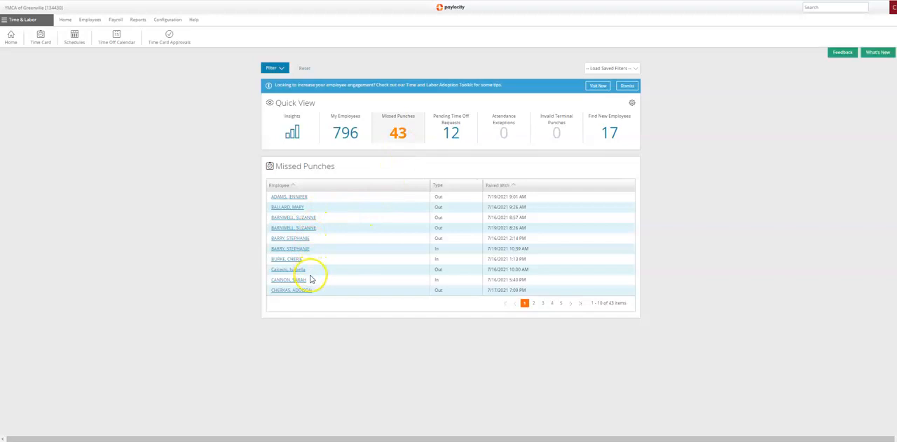
{"action": "mouse_move", "coordinate": [340, 199]}
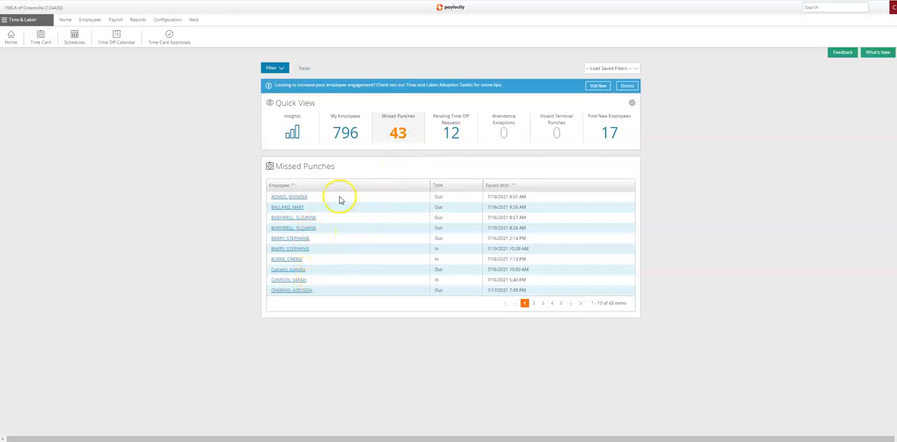
{"action": "mouse_move", "coordinate": [479, 211]}
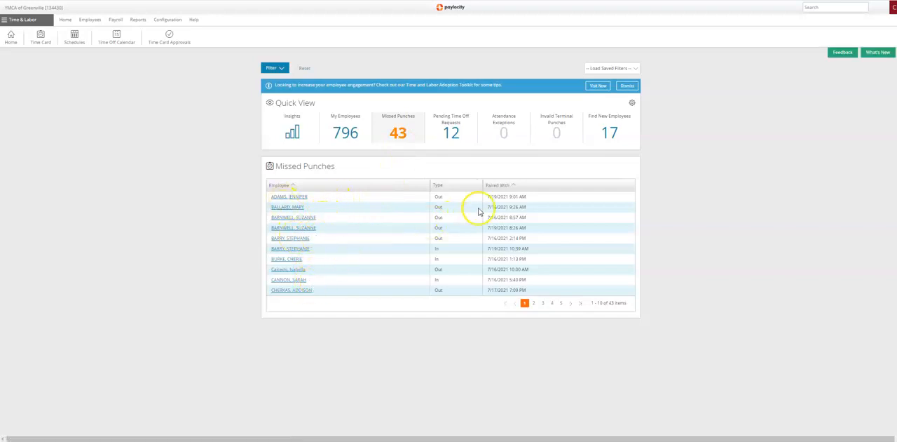
{"action": "mouse_move", "coordinate": [376, 214]}
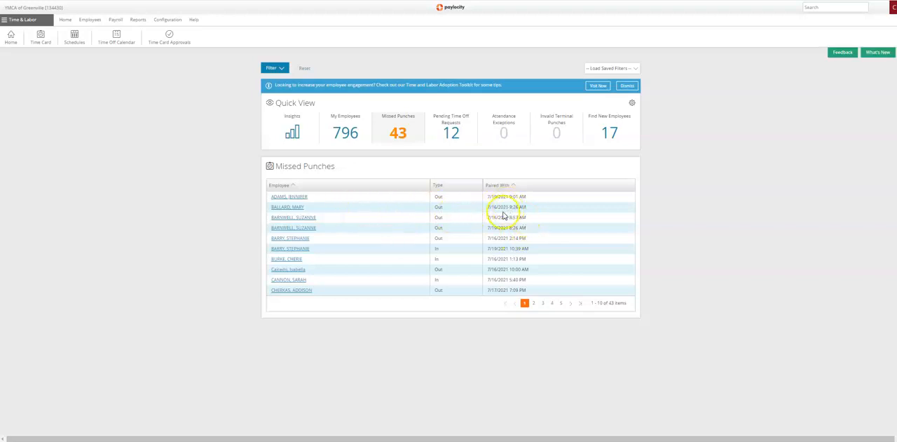
{"action": "mouse_move", "coordinate": [457, 210]}
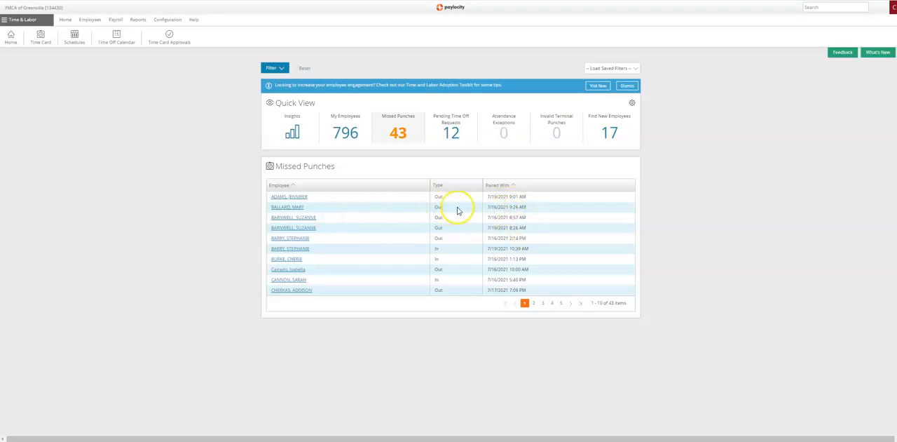
{"action": "mouse_move", "coordinate": [504, 226]}
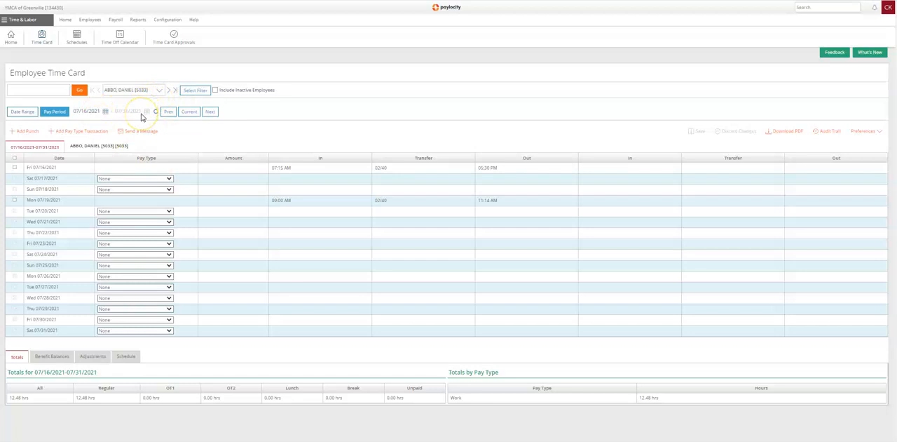
{"action": "mouse_move", "coordinate": [168, 95]}
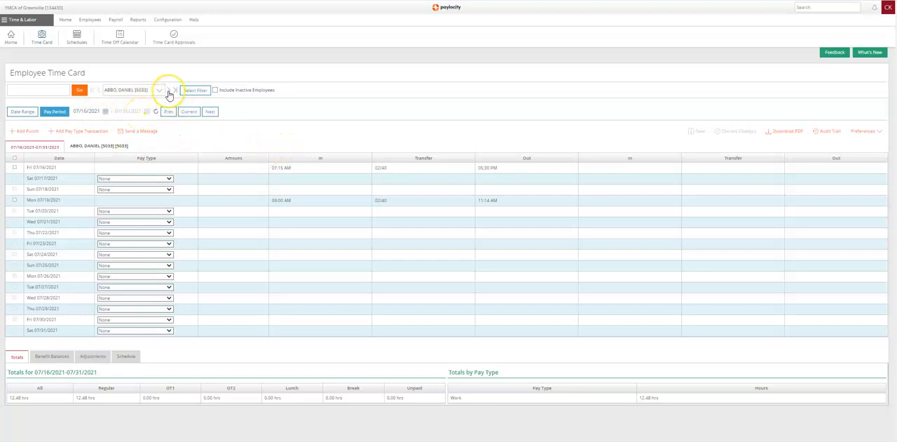
Step: Open an employee's time card from the Missed Punches list
{"action": "left_click", "coordinate": [174, 89]}
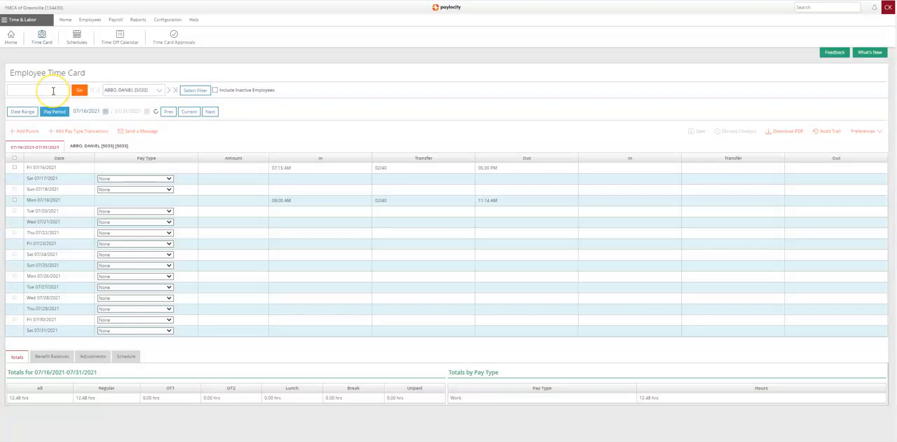
Step: Search for employee 'Olaf' and load his time card
{"action": "left_click", "coordinate": [38, 89]}
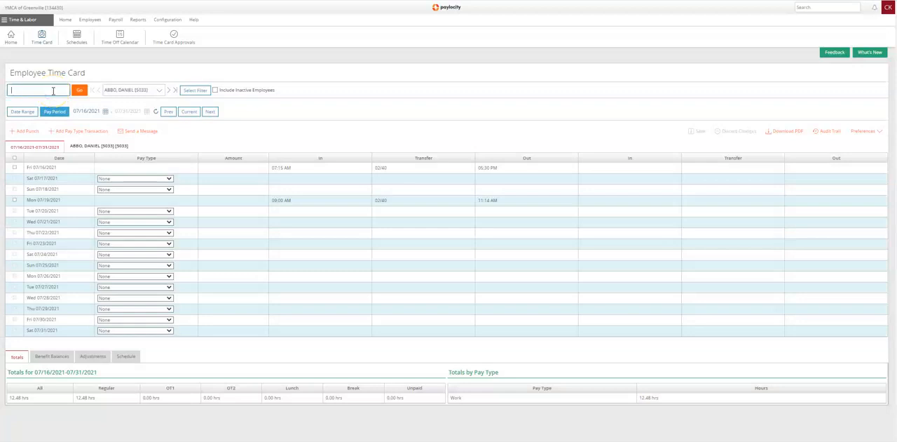
{"action": "type", "text": "o"}
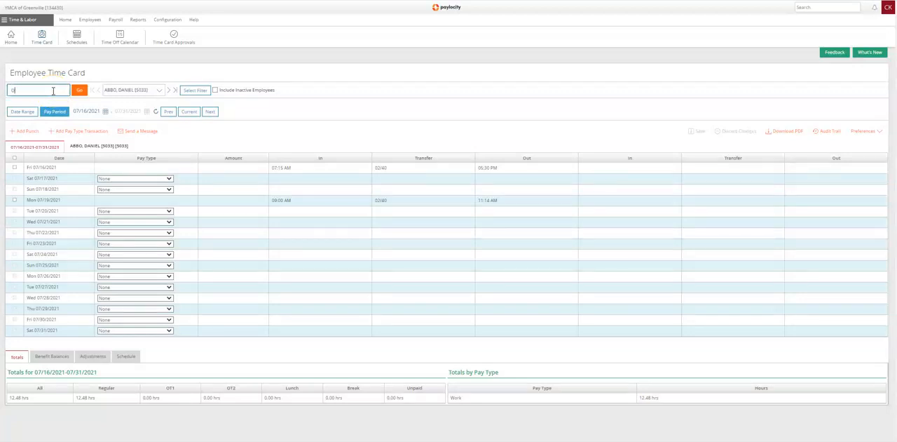
{"action": "type", "text": "Olaf"}
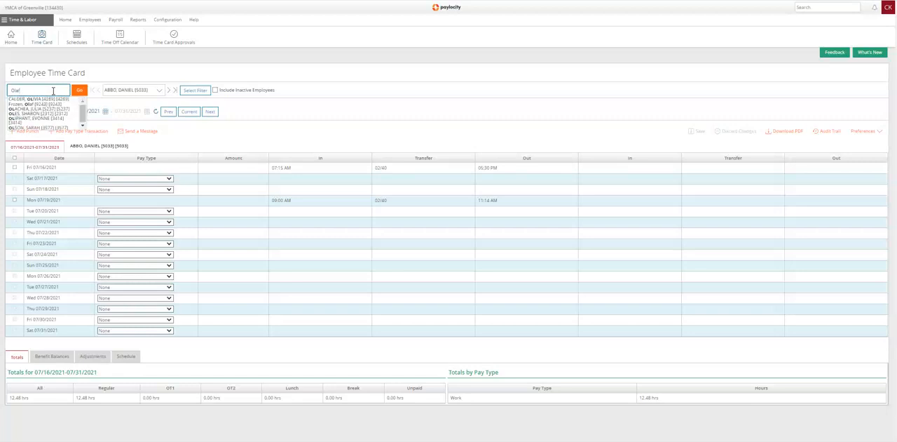
{"action": "left_click", "coordinate": [78, 90]}
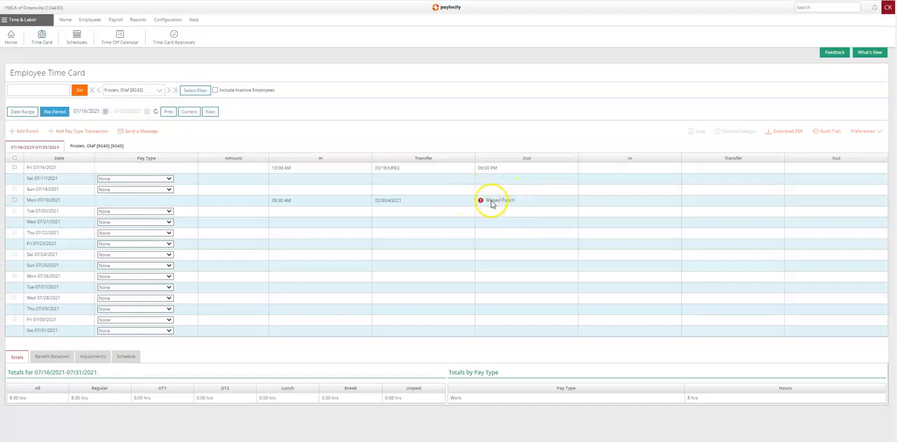
Step: Enter Monday's missing out punch time and save the time card
{"action": "left_click", "coordinate": [499, 199]}
{"action": "type", "text": "11:30 AM"}
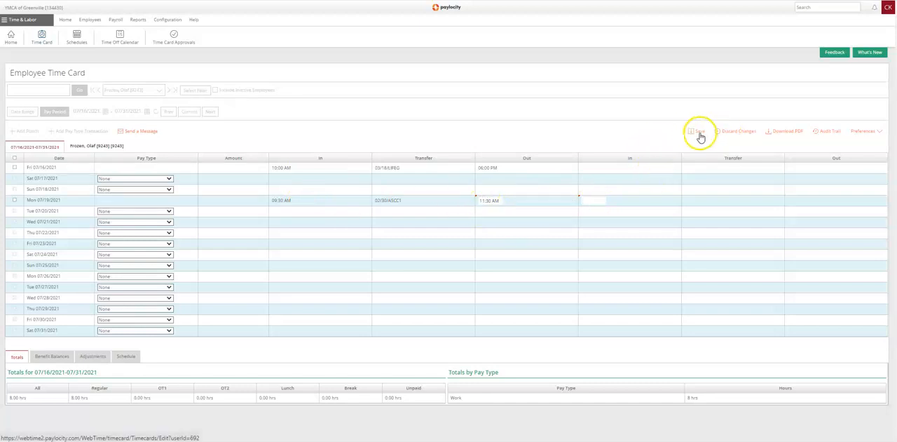
{"action": "left_click", "coordinate": [699, 132]}
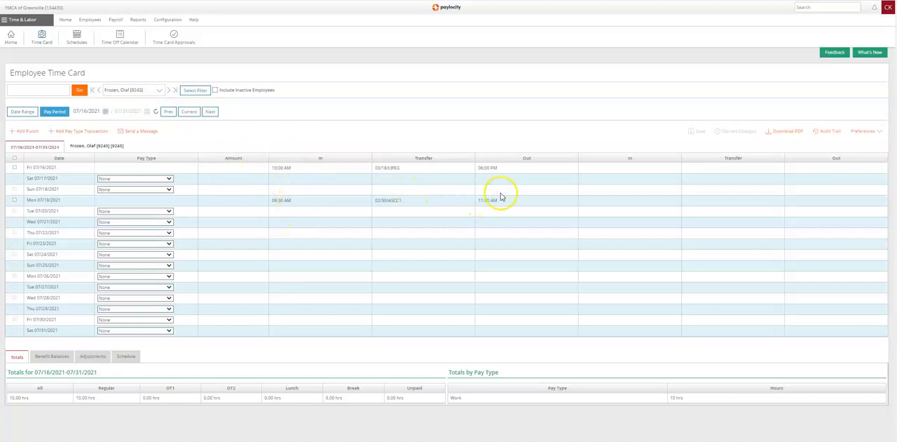
{"action": "mouse_move", "coordinate": [316, 182]}
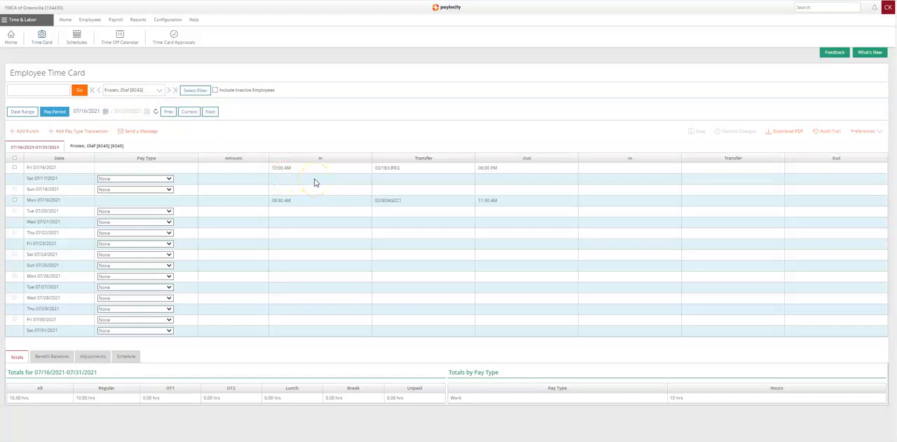
{"action": "mouse_move", "coordinate": [311, 184]}
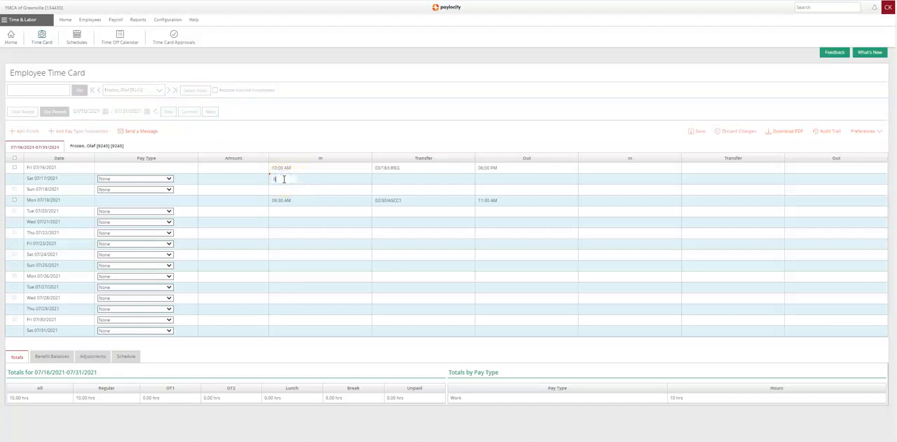
Step: Enter Saturday 07/17 in punch 8:30 and out punch 16:00
{"action": "type", "text": "8:30 AM"}
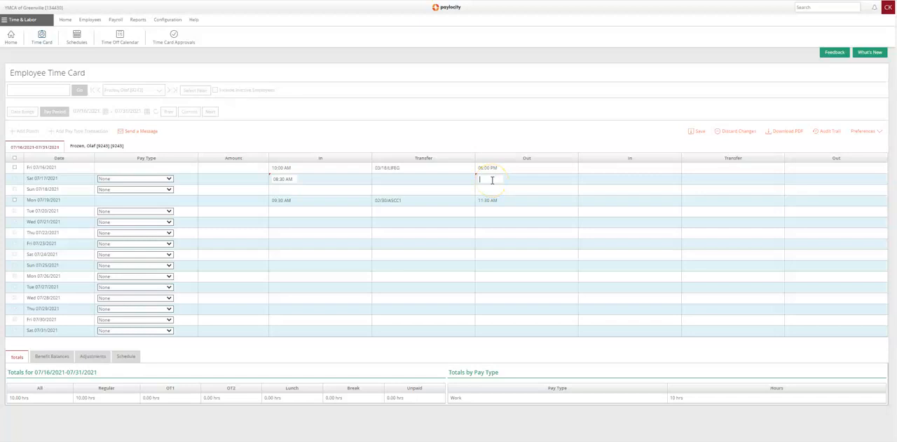
{"action": "type", "text": "16:00"}
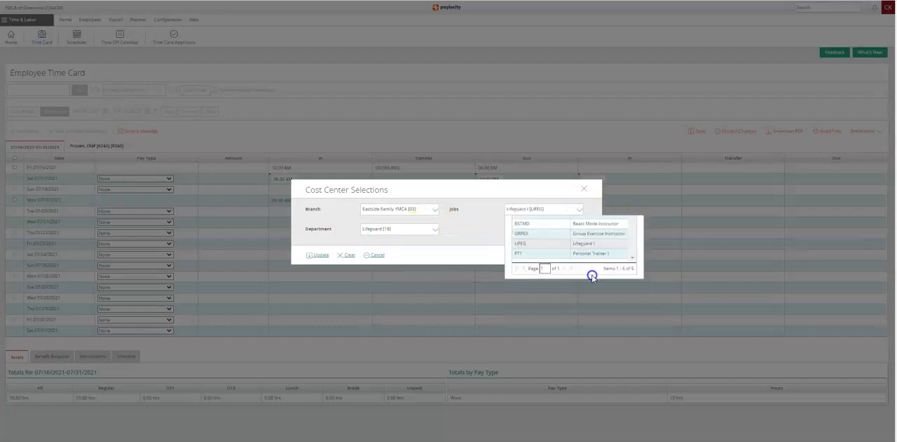
Step: Choose the job in Cost Center Selections for Saturday's punches
{"action": "left_click", "coordinate": [317, 254]}
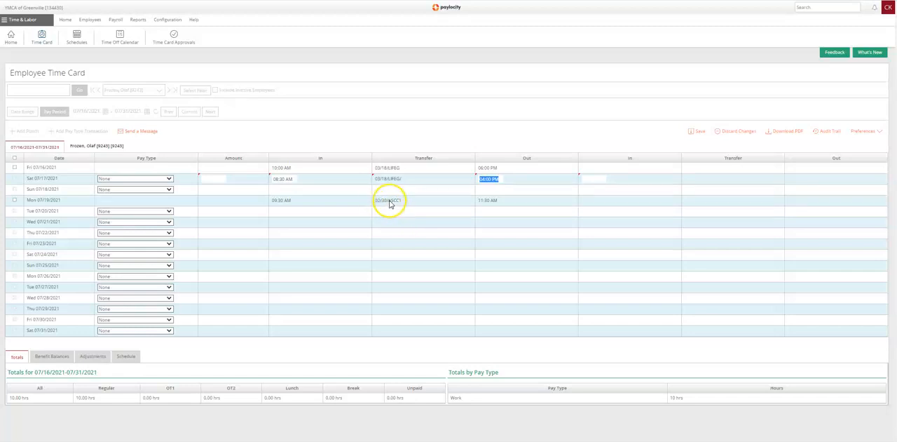
Step: Assign branch and job cost center to Monday 07/19's punch and update
{"action": "left_click", "coordinate": [390, 201]}
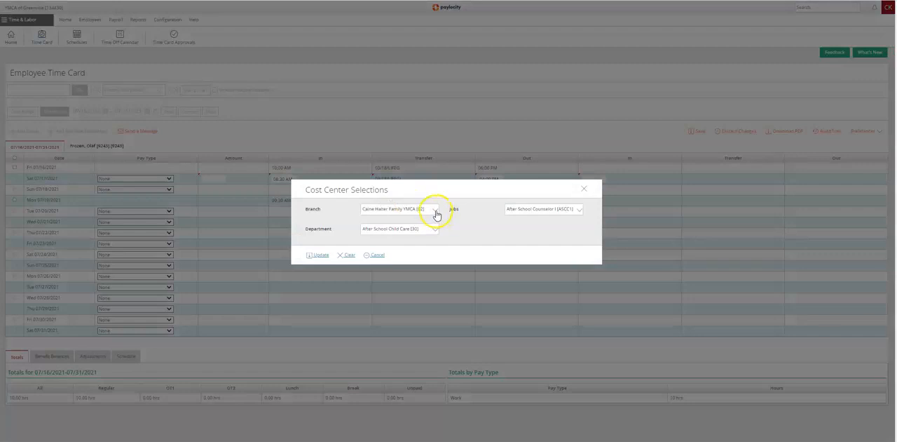
{"action": "left_click", "coordinate": [435, 209]}
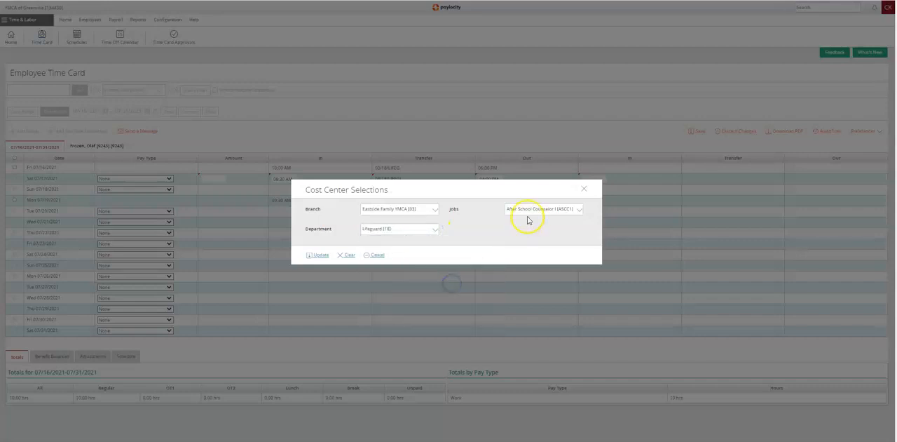
{"action": "left_click", "coordinate": [544, 209]}
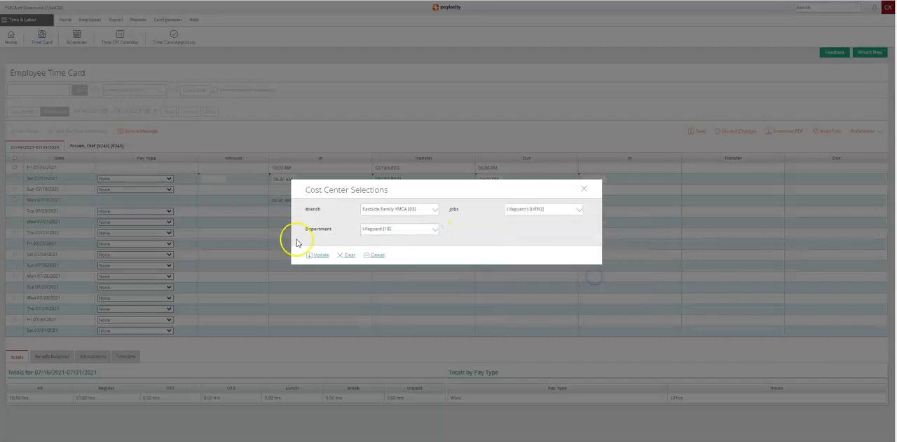
{"action": "left_click", "coordinate": [318, 254]}
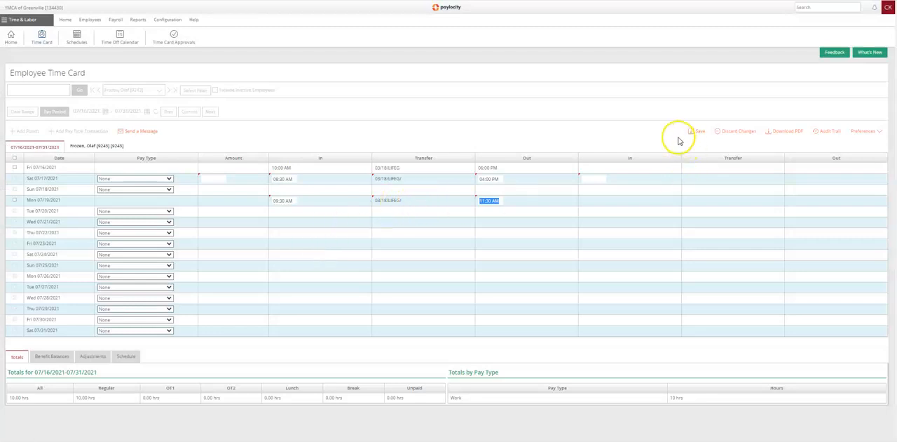
{"action": "mouse_move", "coordinate": [578, 127]}
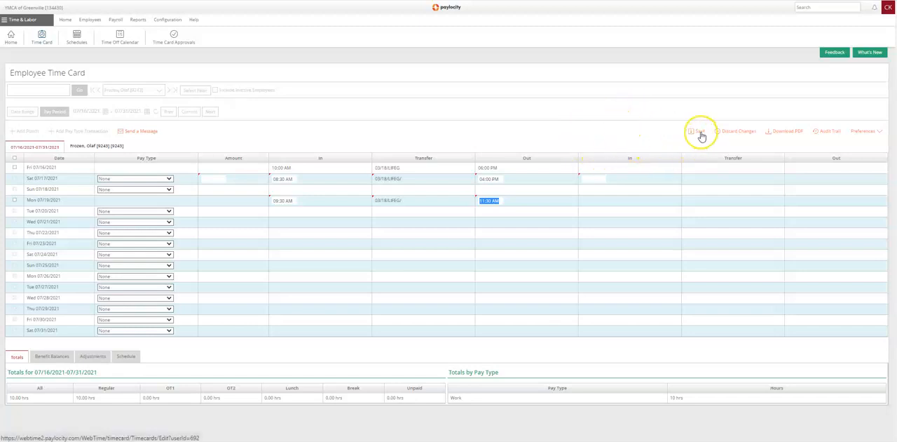
Step: Save the time card with Saturday's and Monday's punches and transfers
{"action": "left_click", "coordinate": [696, 132]}
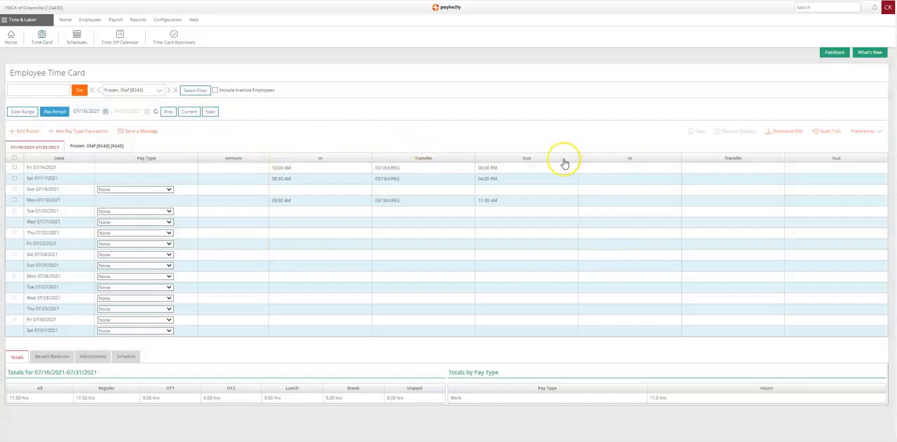
{"action": "mouse_move", "coordinate": [565, 163]}
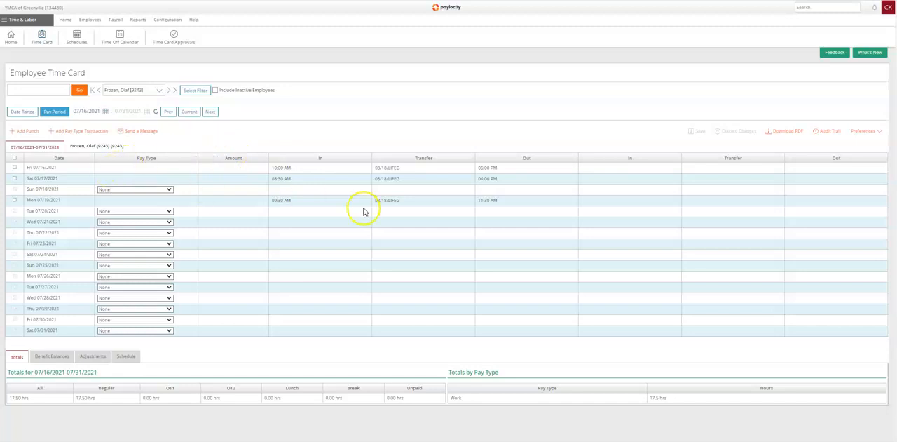
{"action": "mouse_move", "coordinate": [227, 202]}
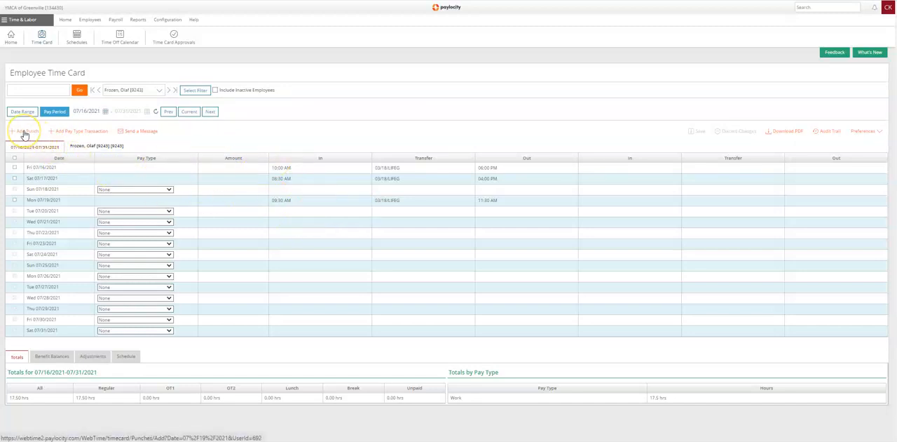
Step: Add a Clock In punch at 7:30PM on 07/19/2021 and bring up cost center choices
{"action": "left_click", "coordinate": [24, 132]}
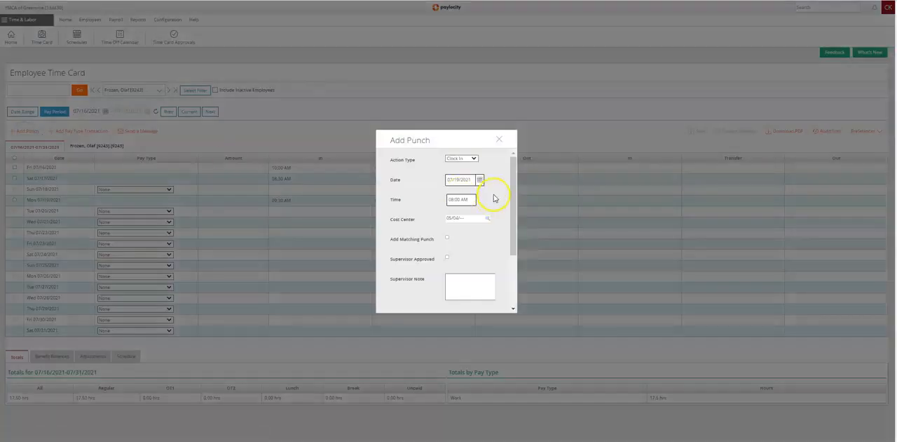
{"action": "mouse_move", "coordinate": [476, 175]}
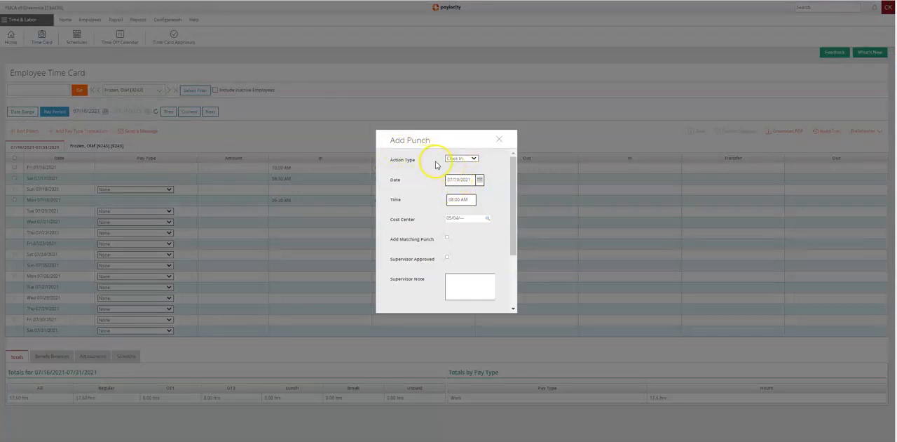
{"action": "left_click", "coordinate": [459, 157]}
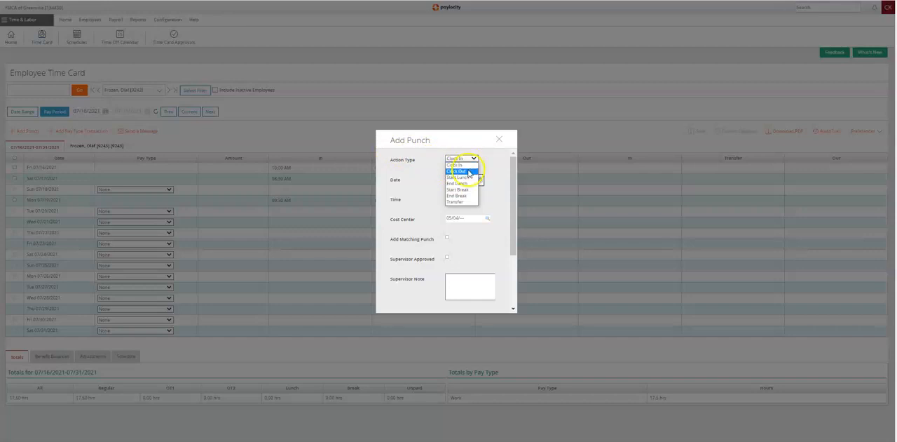
{"action": "left_click", "coordinate": [458, 168]}
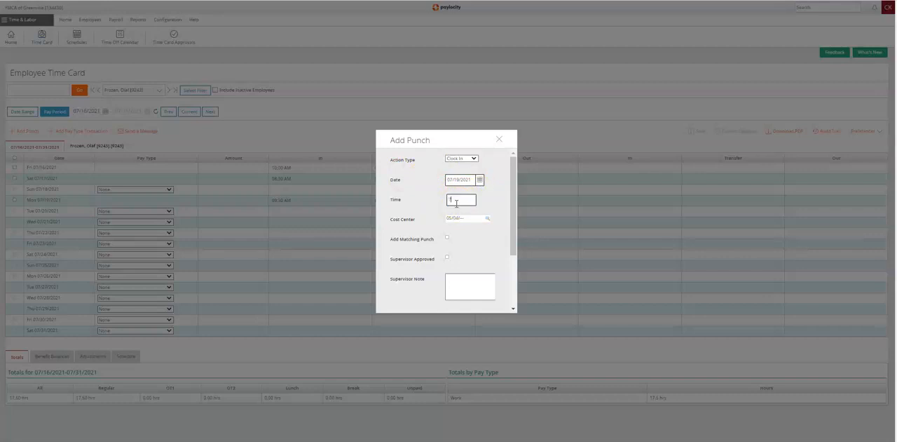
{"action": "type", "text": "7:30PM"}
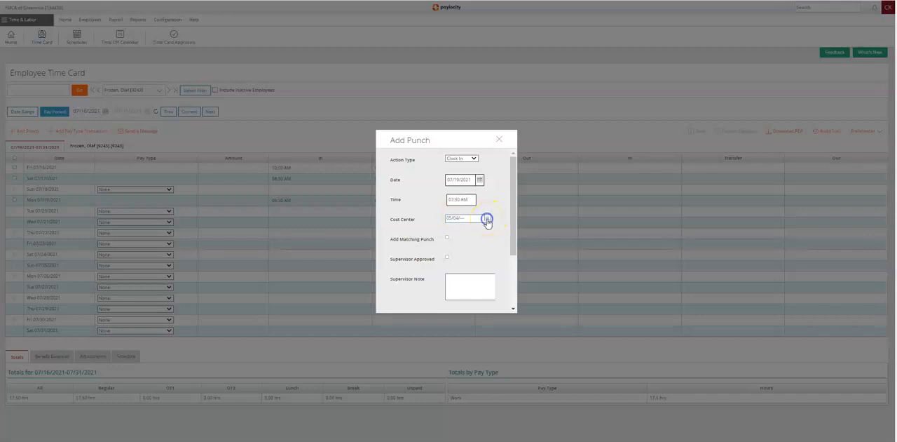
{"action": "left_click", "coordinate": [487, 219]}
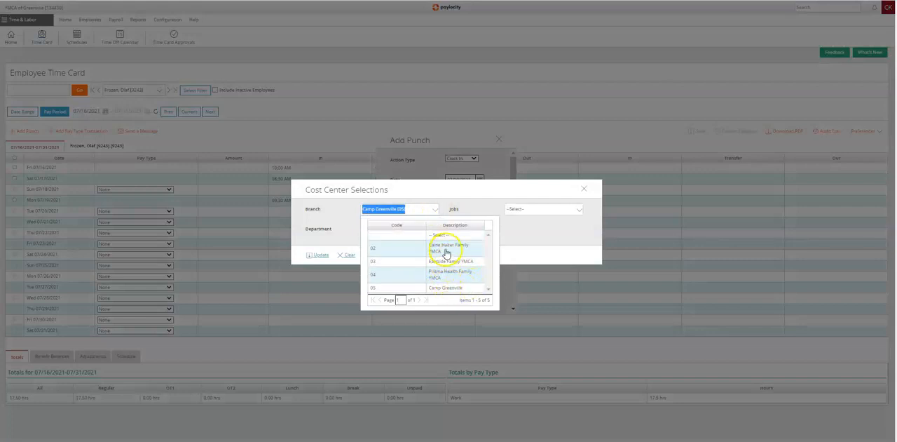
Step: Choose the branch and job in Cost Center Selections and update the new punch
{"action": "left_click", "coordinate": [449, 249]}
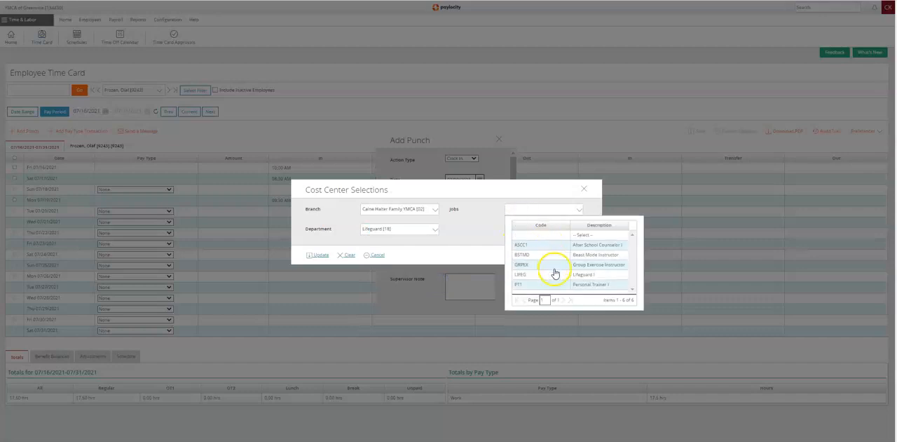
{"action": "left_click", "coordinate": [583, 275]}
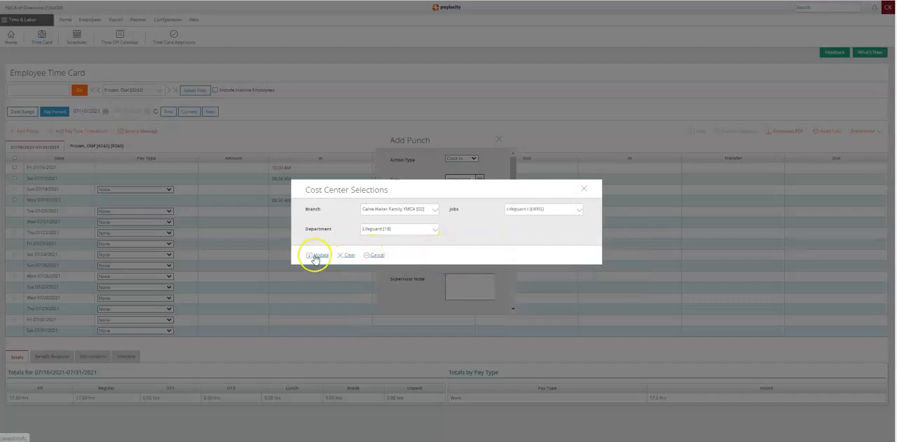
{"action": "left_click", "coordinate": [317, 254]}
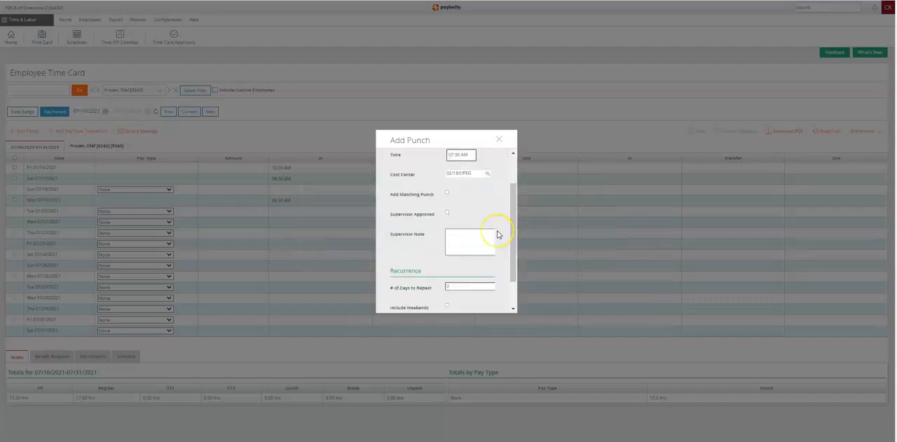
Step: Add the 7:30 AM clock-in with its cost center to Monday 07/19/2021
{"action": "scroll", "scroll_direction": "down", "scroll_amount": 3}
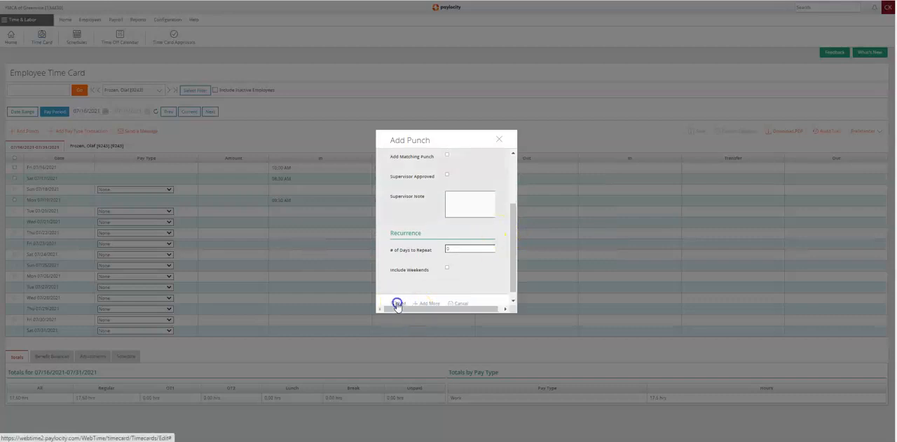
{"action": "left_click", "coordinate": [397, 303]}
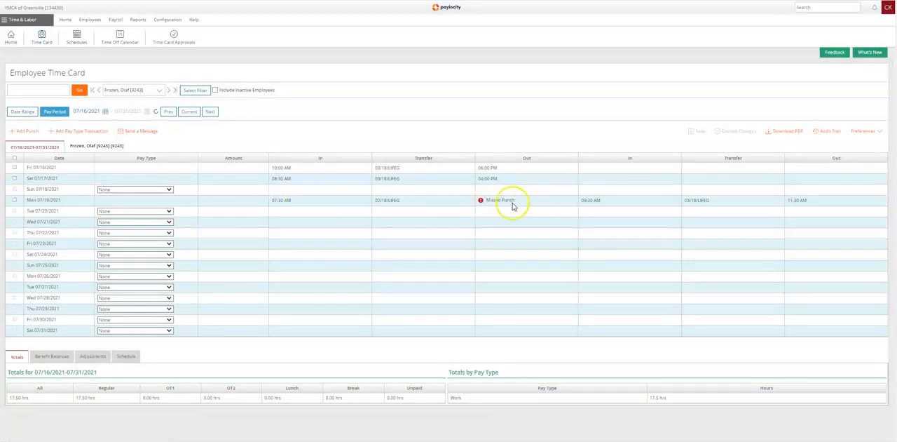
{"action": "mouse_move", "coordinate": [615, 107]}
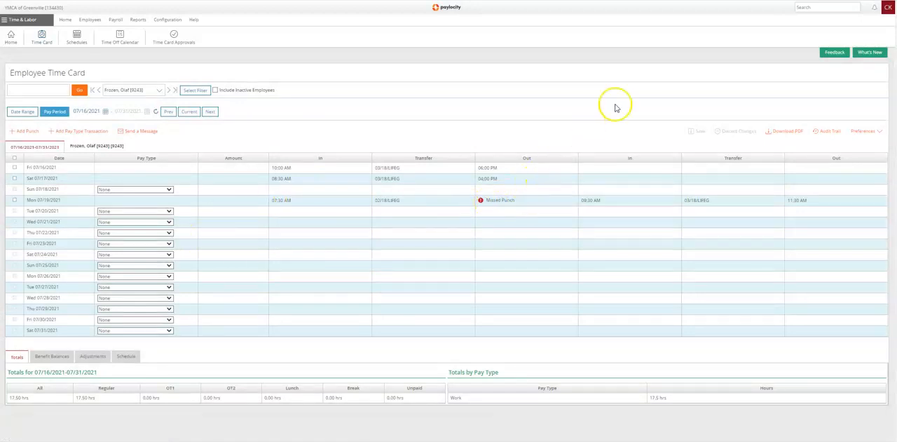